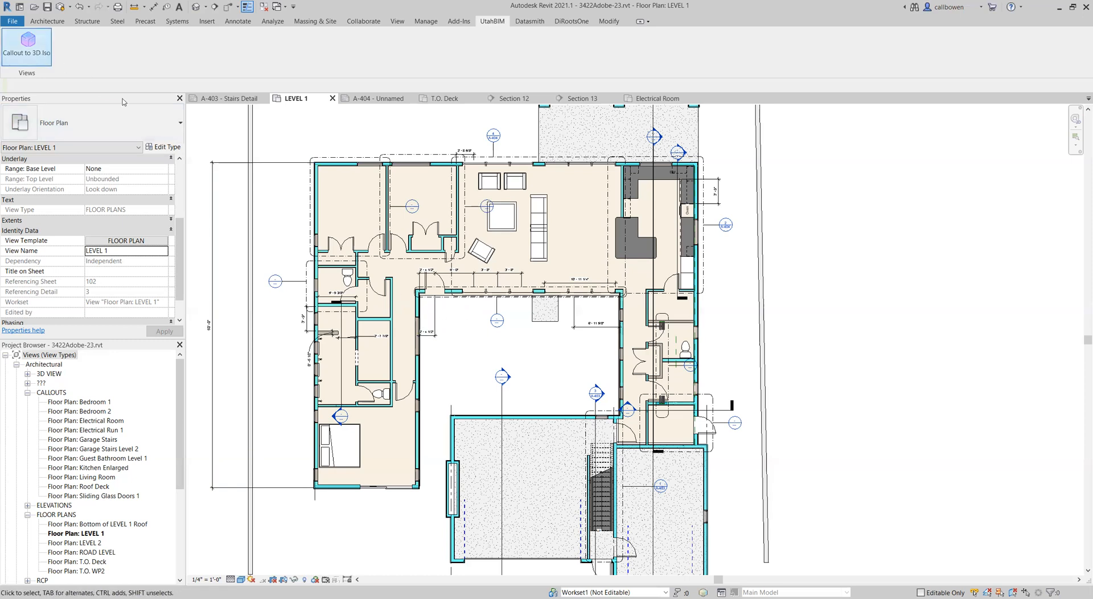
# Step: Start Callout to 3D Iso and choose the 3D ISO view template
pyautogui.click(578, 234)
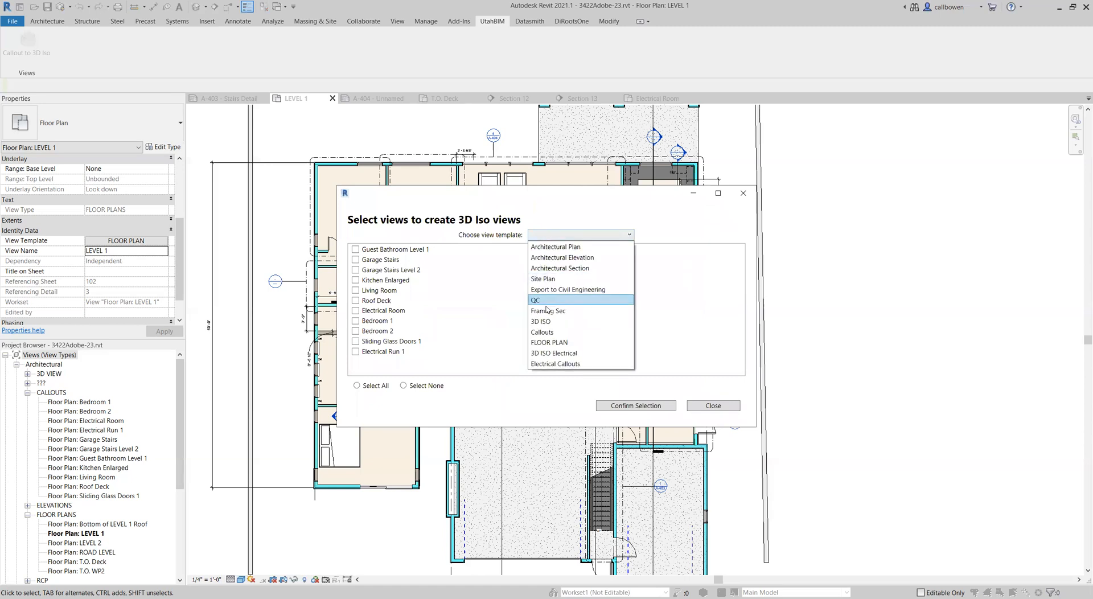
pyautogui.click(540, 321)
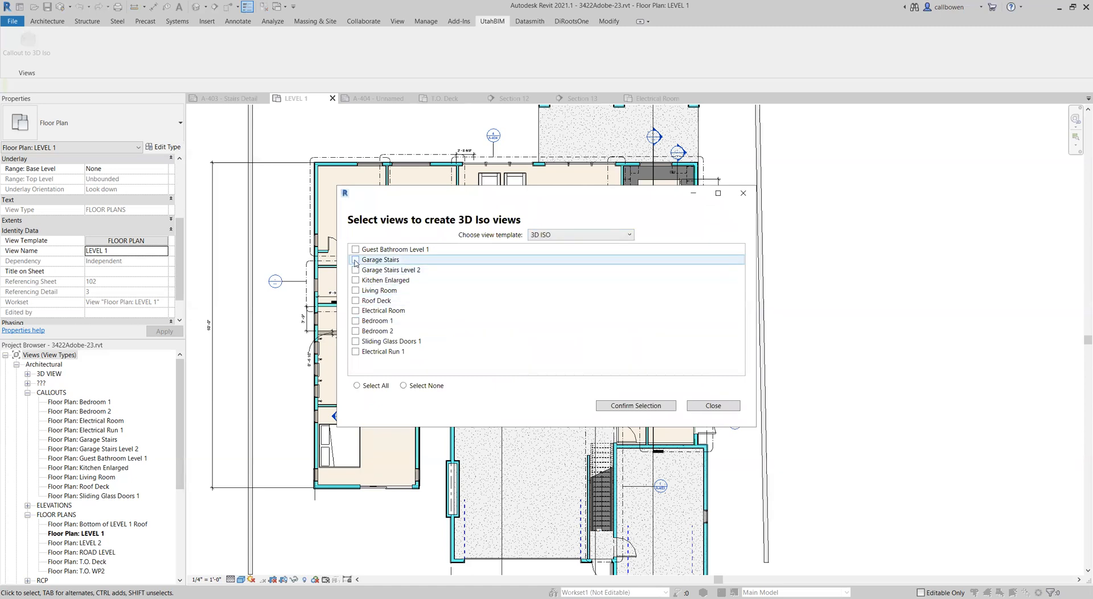
# Step: Tick Garage Stairs, Garage Stairs Level 2, Living Room, Bedroom 1, Sliding Glass Doors 1 and confirm the selection
pyautogui.click(355, 259)
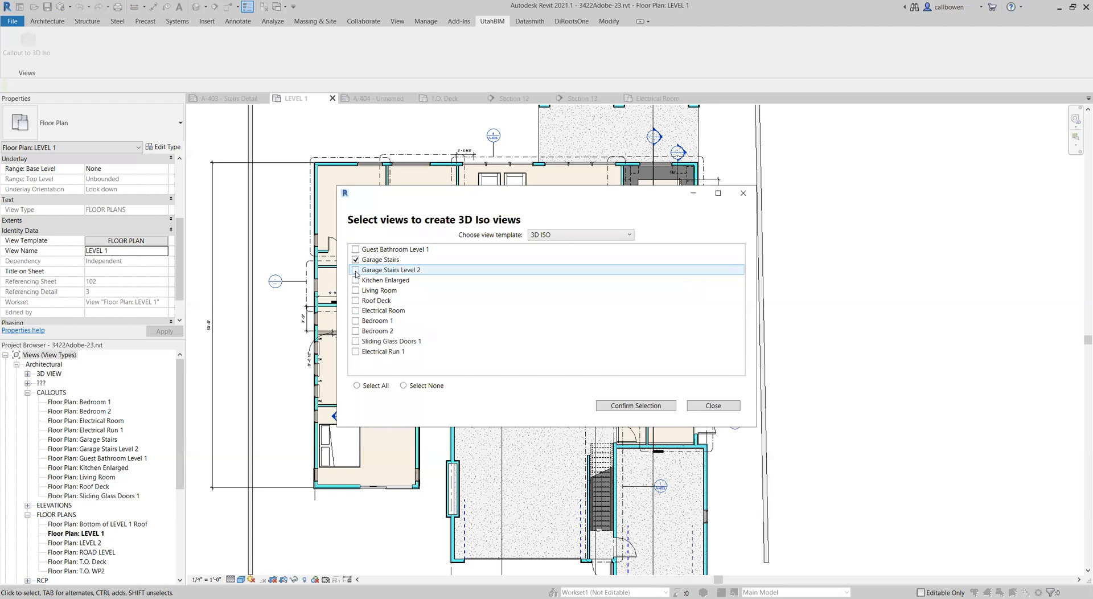
pyautogui.click(355, 270)
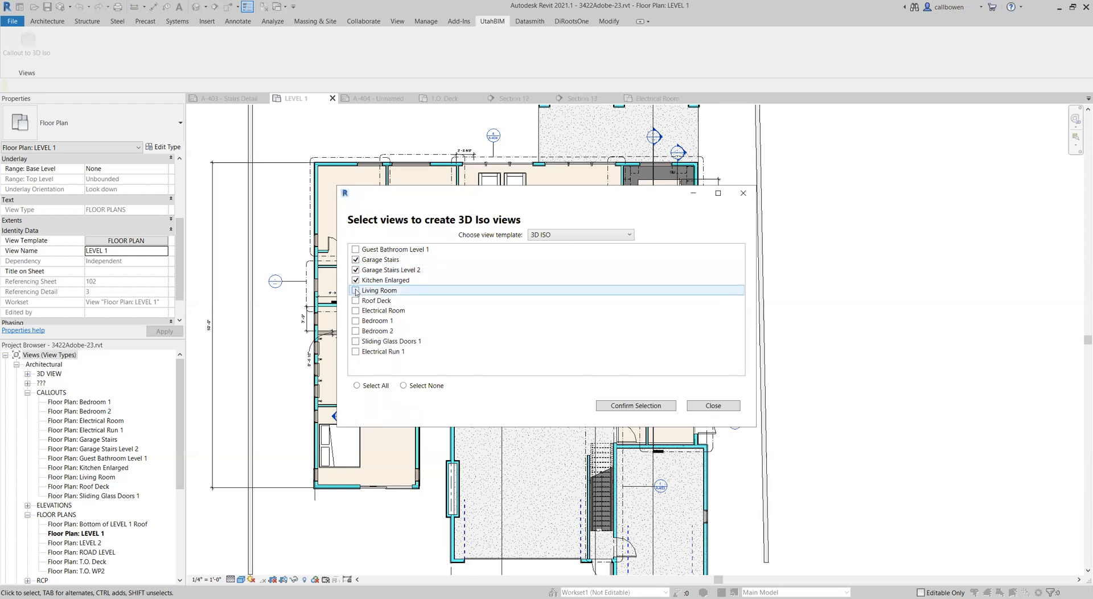
pyautogui.click(355, 290)
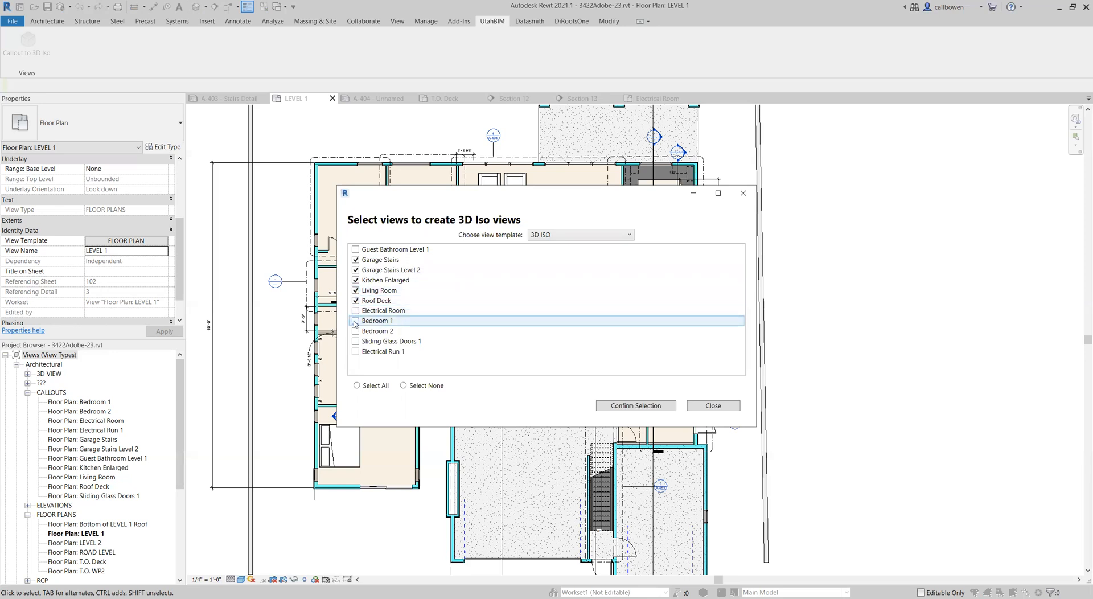
pyautogui.click(355, 320)
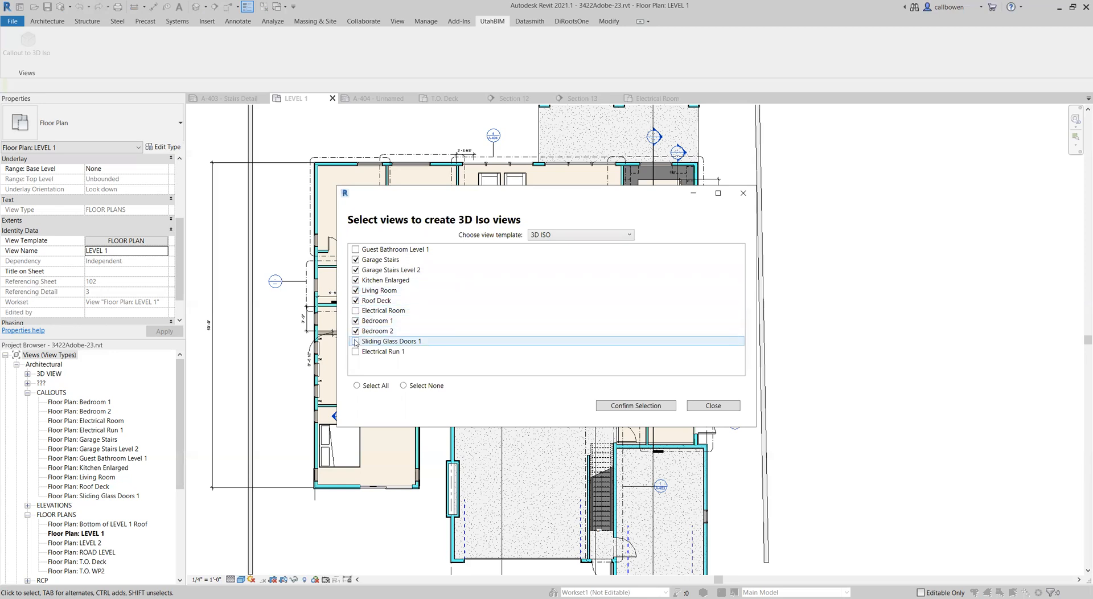
pyautogui.click(356, 341)
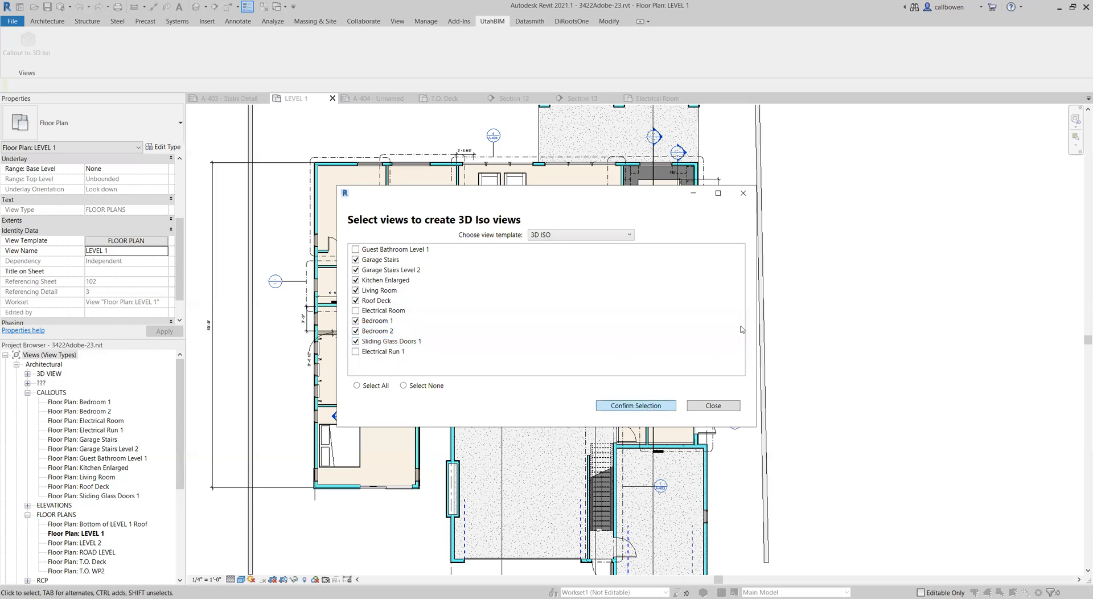
pyautogui.click(634, 405)
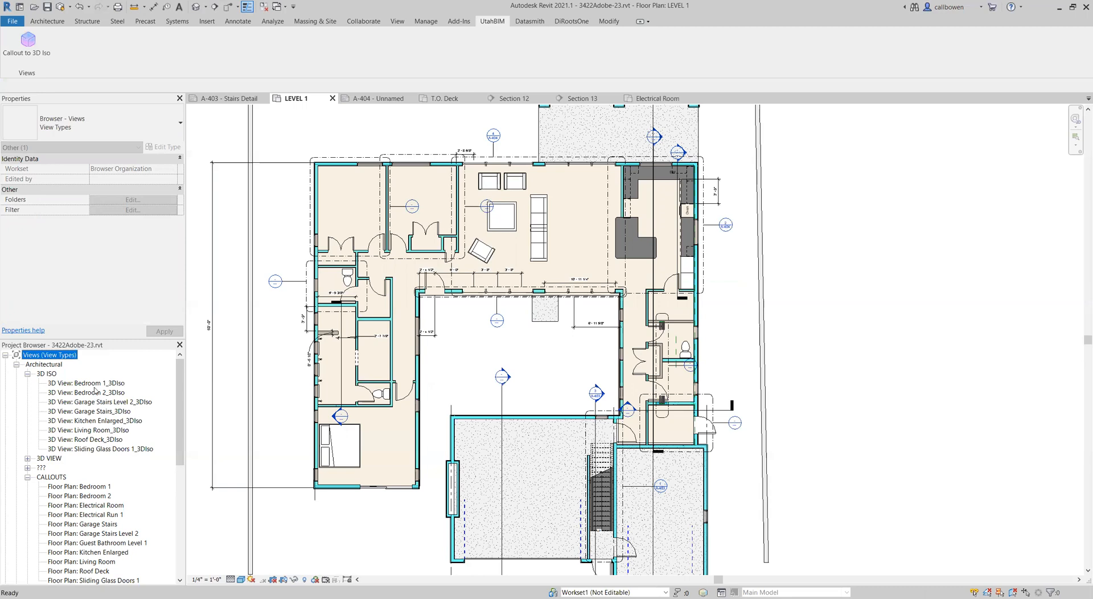
# Step: Open the Bedroom 1, Bedroom 2 and Garage Stairs 3DIso views from the 3D ISO group
pyautogui.doubleClick(86, 382)
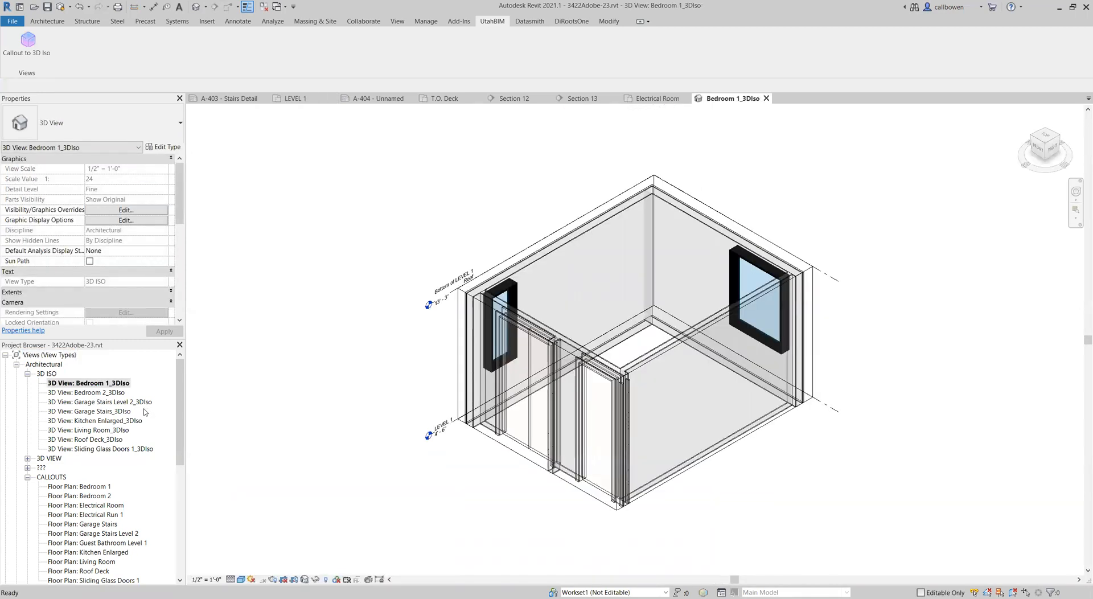
pyautogui.doubleClick(87, 392)
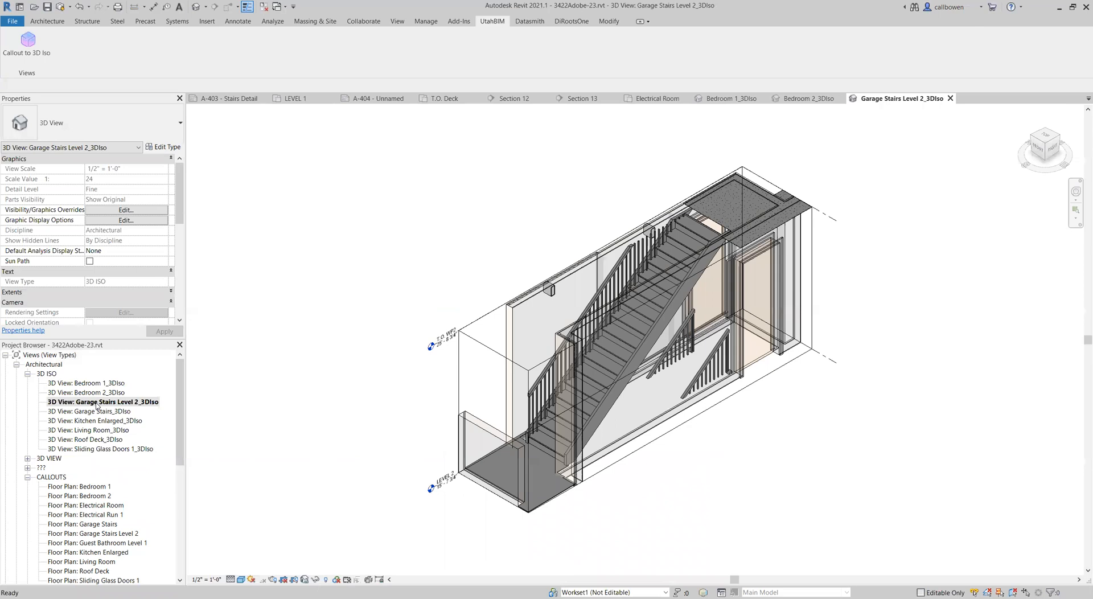
pyautogui.doubleClick(90, 410)
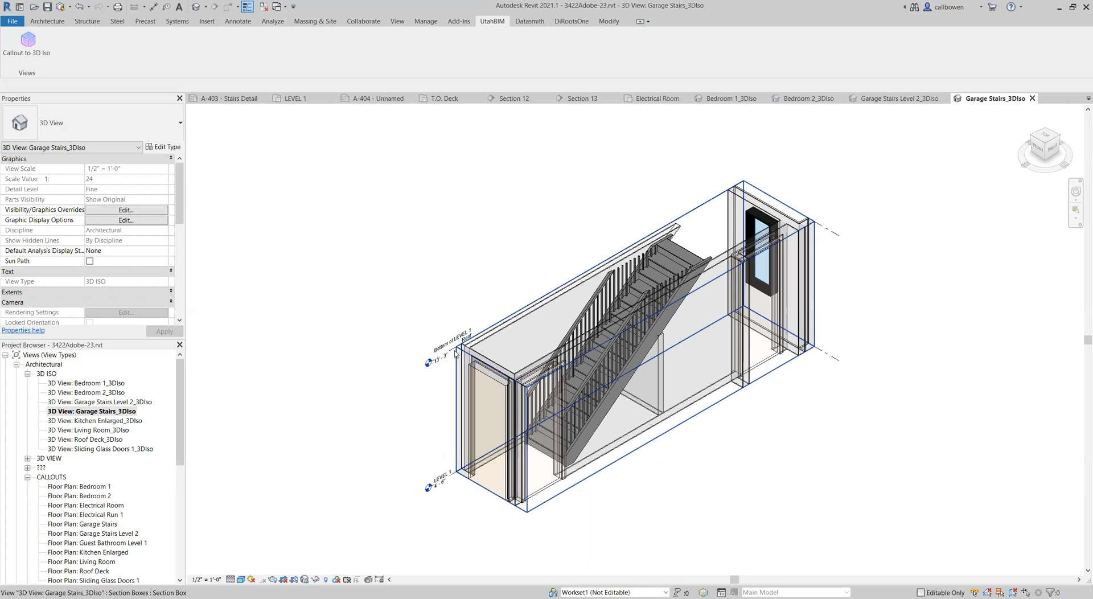
# Step: Select the Garage Stairs section box, then open Kitchen Enlarged_3DIso from the Project Browser
pyautogui.click(614, 286)
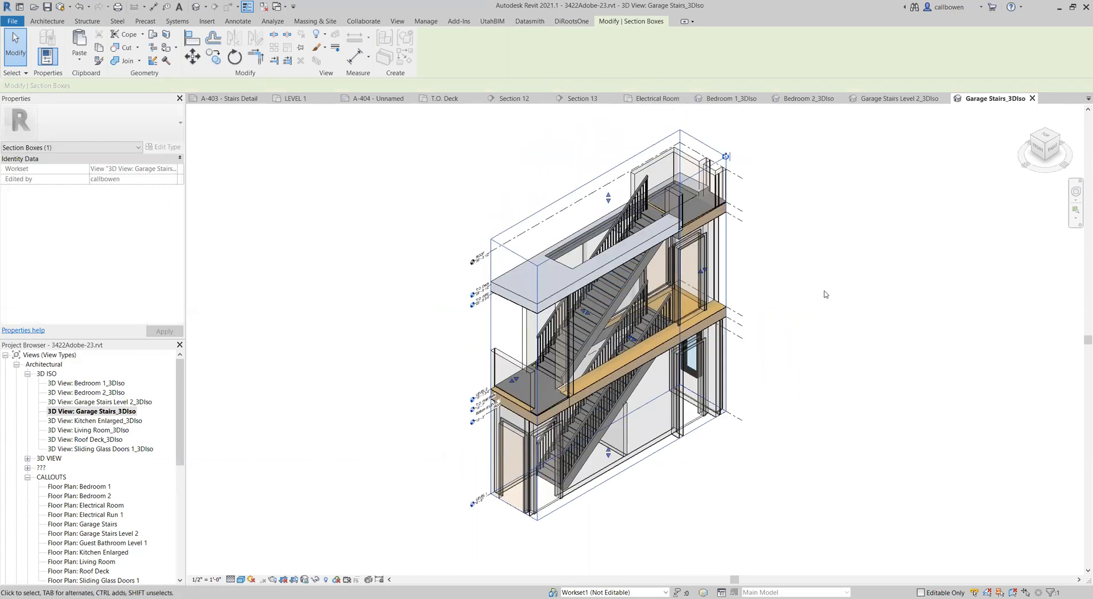
pyautogui.doubleClick(94, 420)
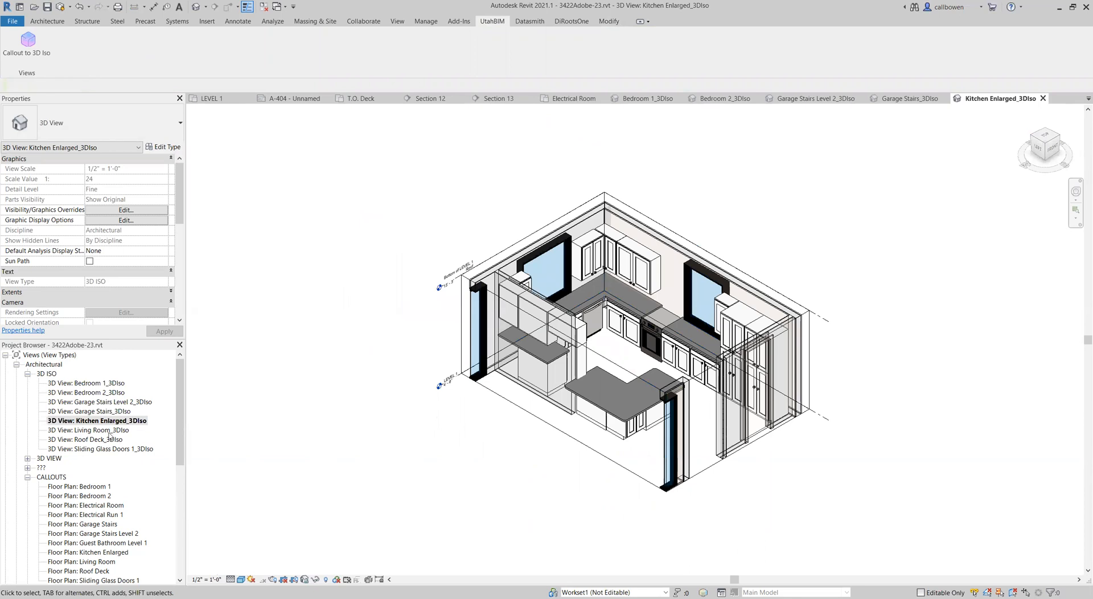
# Step: Open Living Room_3DIso, Roof Deck_3DIso and Sliding Glass Doors 1_3DIso from the Project Browser
pyautogui.doubleClick(89, 429)
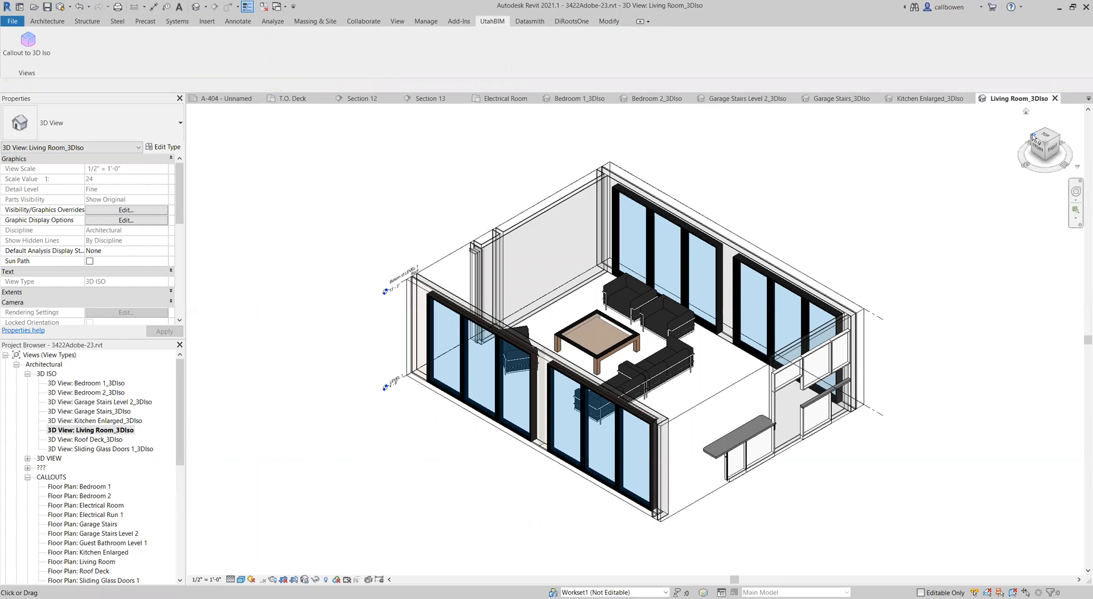
pyautogui.doubleClick(84, 440)
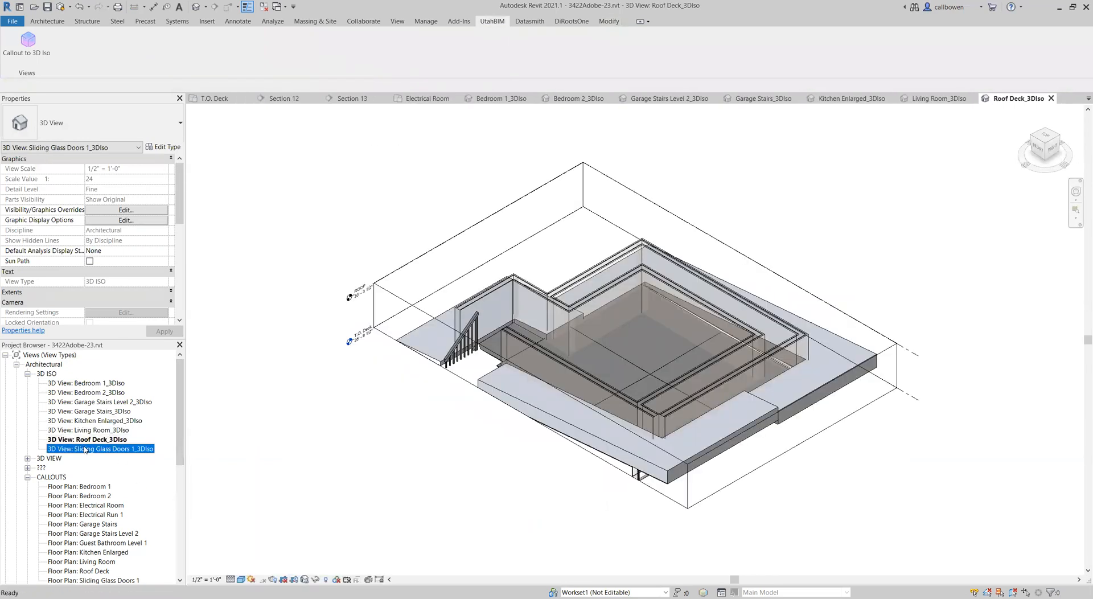
pyautogui.doubleClick(103, 448)
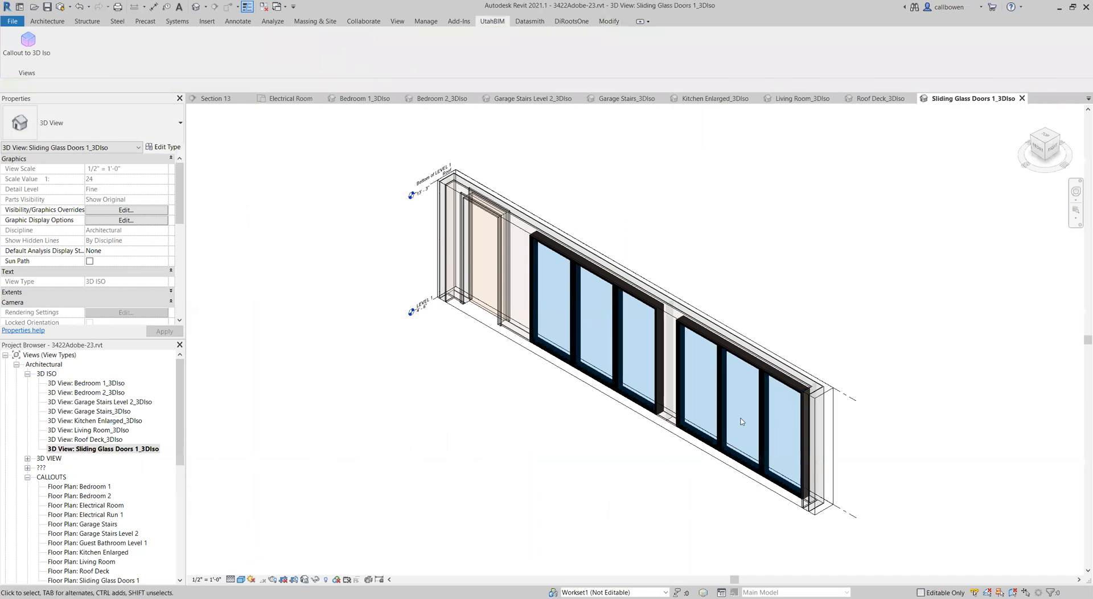
pyautogui.moveTo(450, 392)
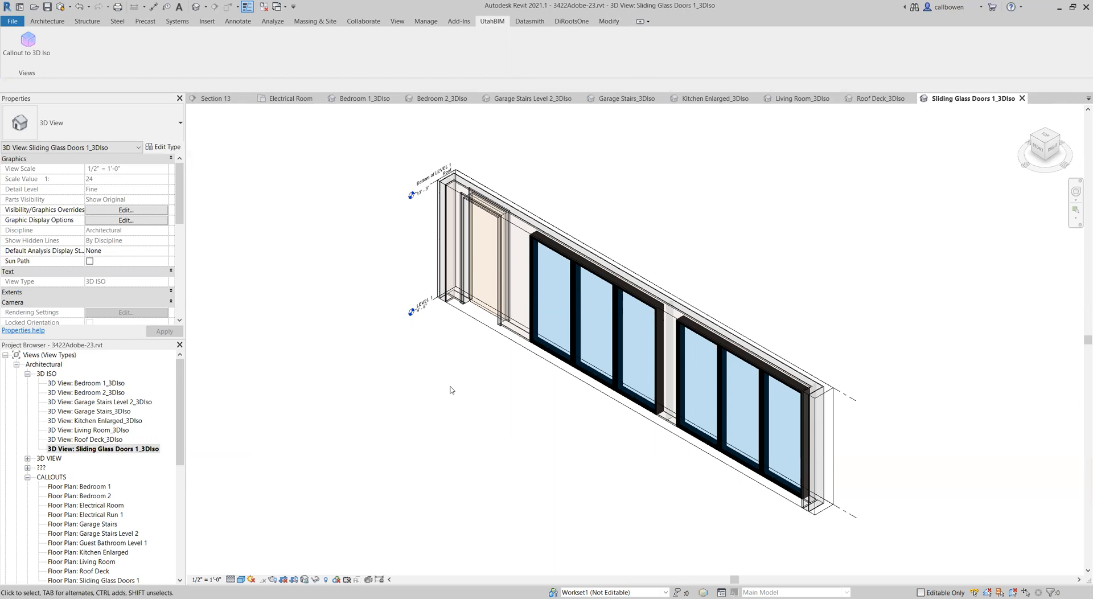
pyautogui.moveTo(274, 376)
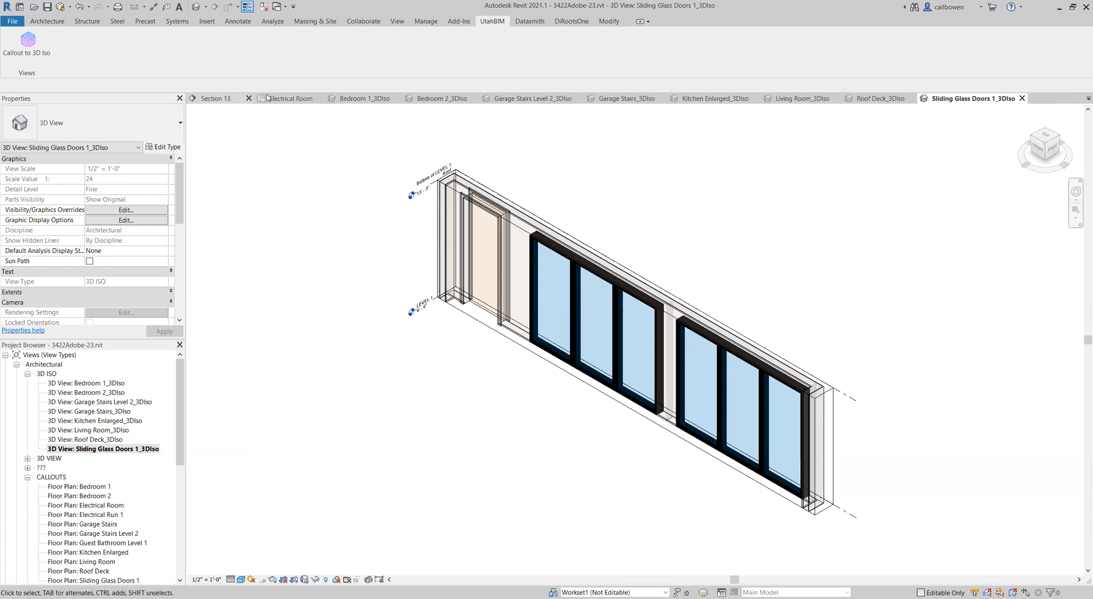
pyautogui.moveTo(214, 97)
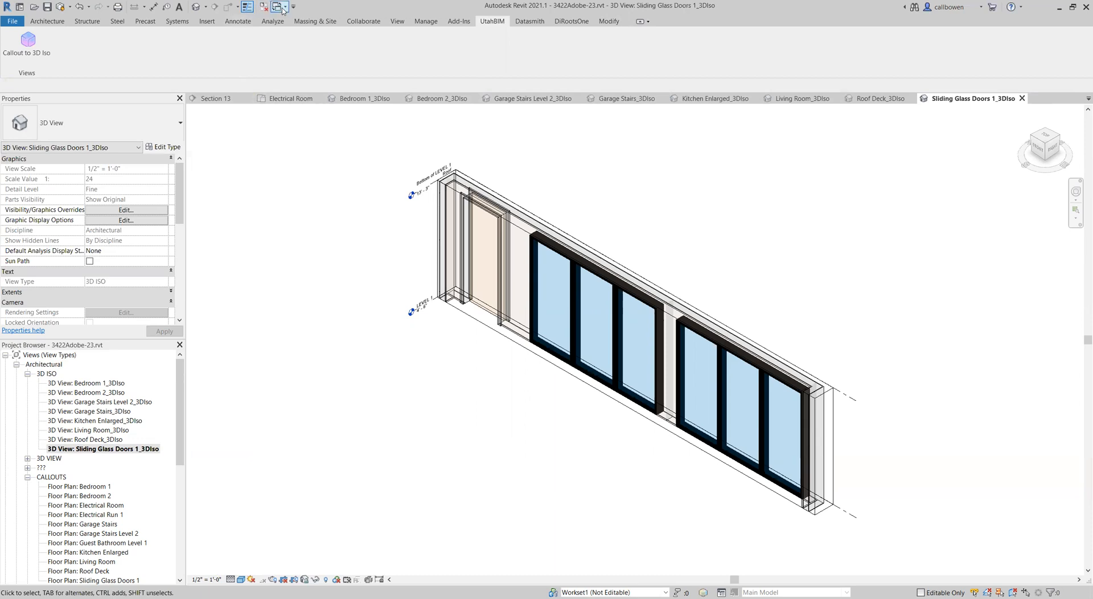
# Step: Switch from the open views list back to Floor Plan: LEVEL 1
pyautogui.click(276, 7)
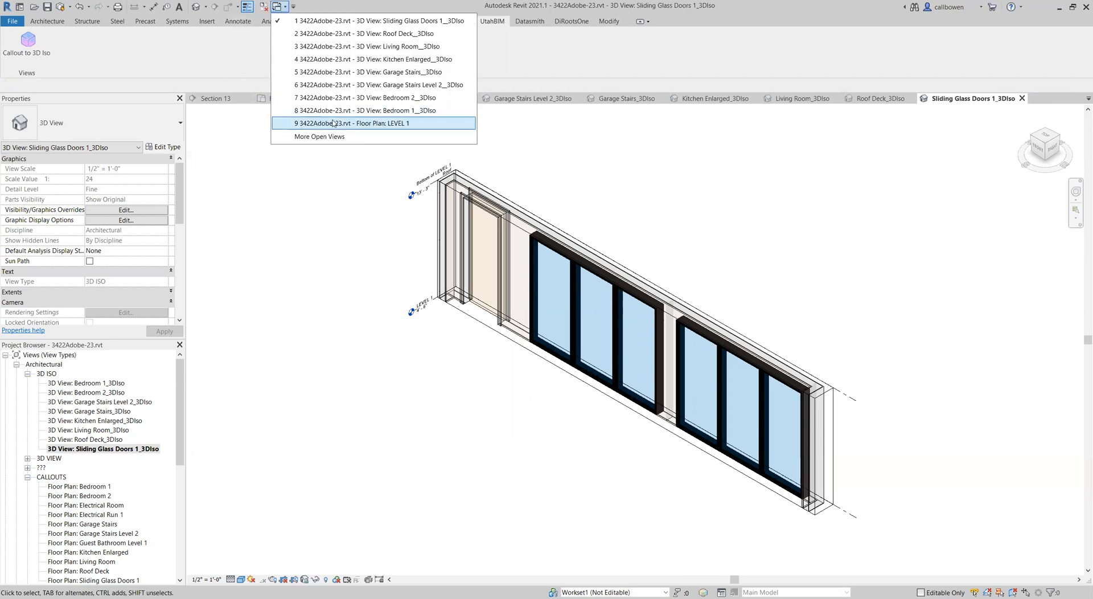
pyautogui.click(355, 123)
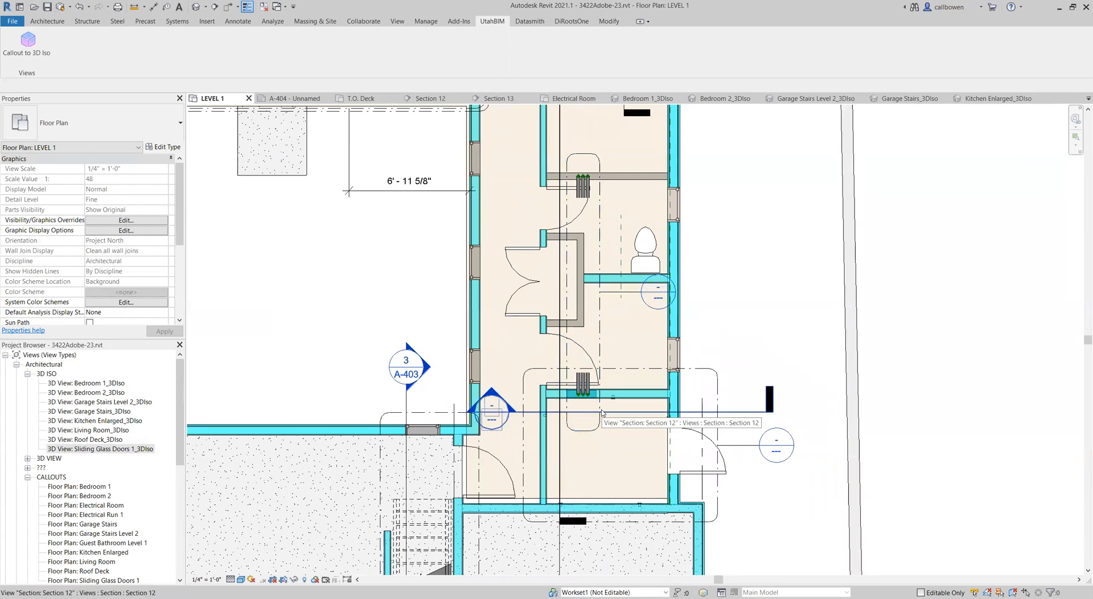
pyautogui.moveTo(780, 362)
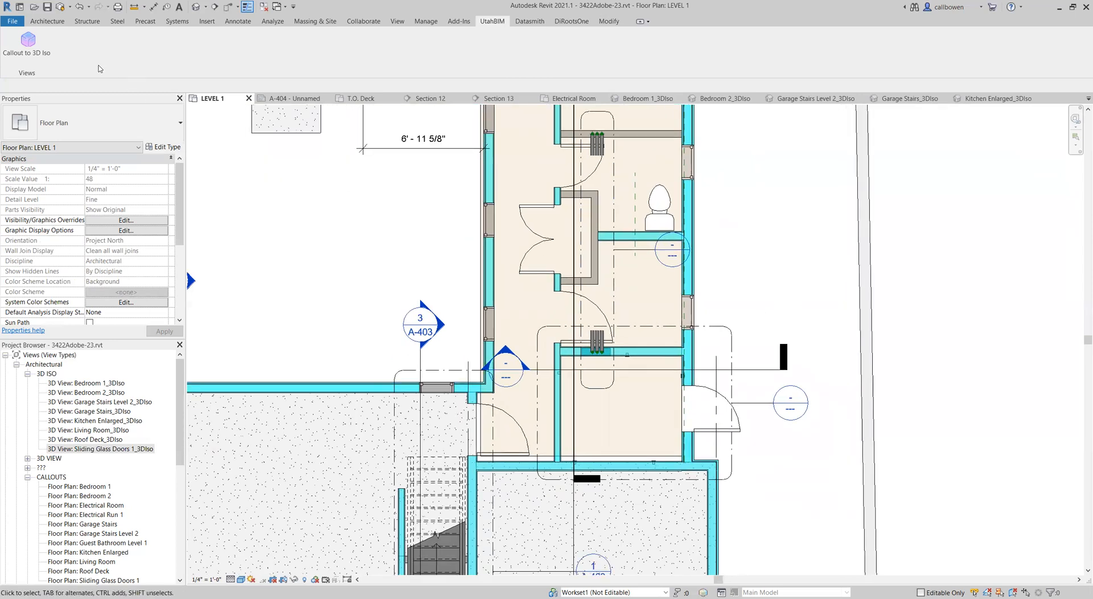
# Step: Run Callout to 3D Iso with the 3D ISO Electrical template and confirm the electrical callouts
pyautogui.click(28, 40)
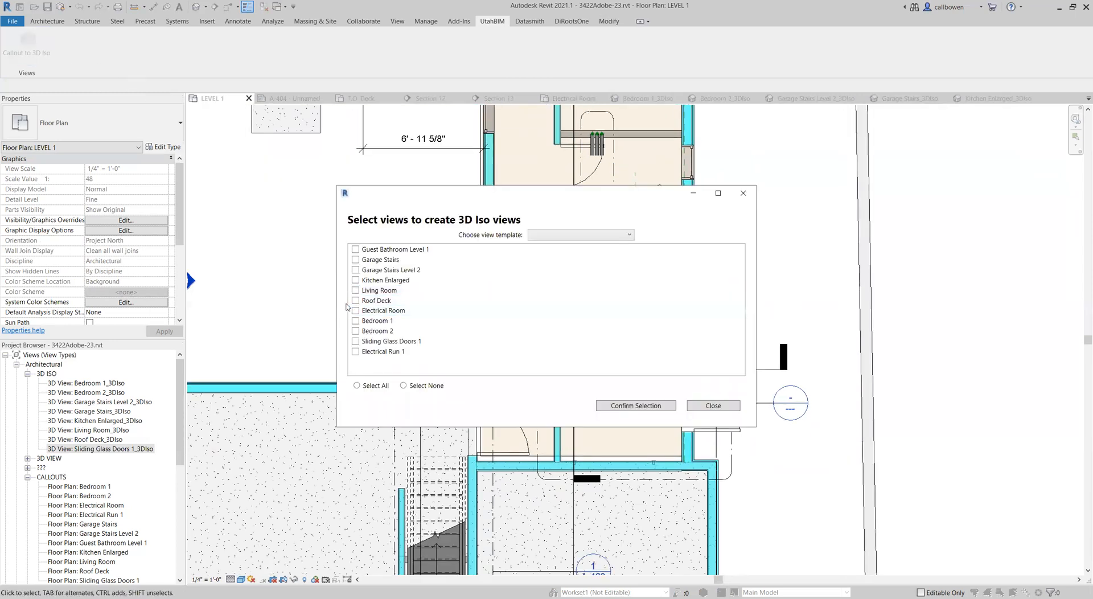
pyautogui.click(357, 310)
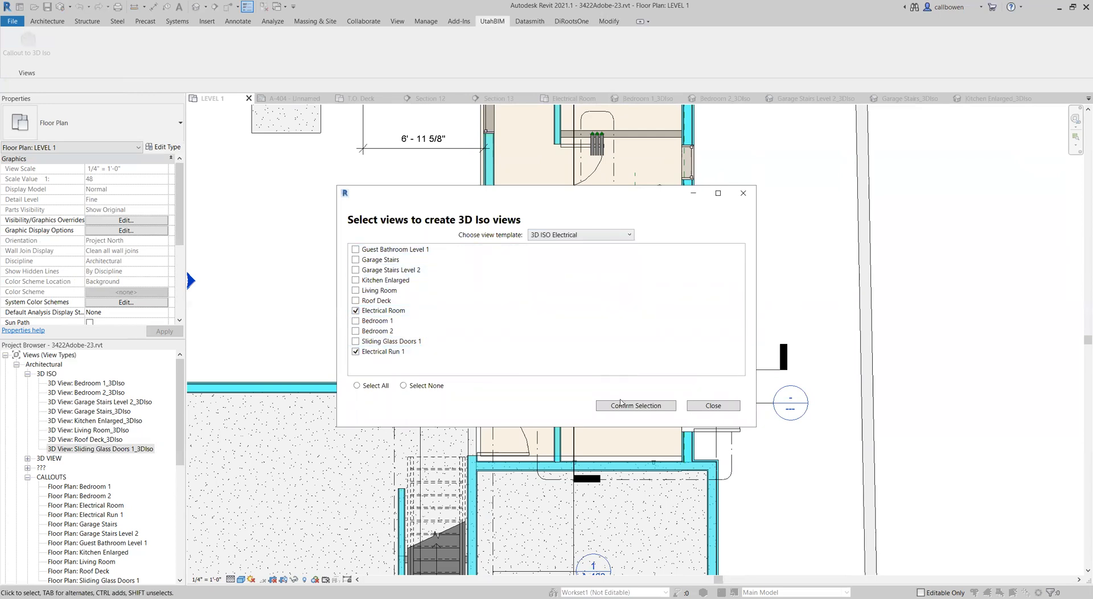
pyautogui.click(634, 405)
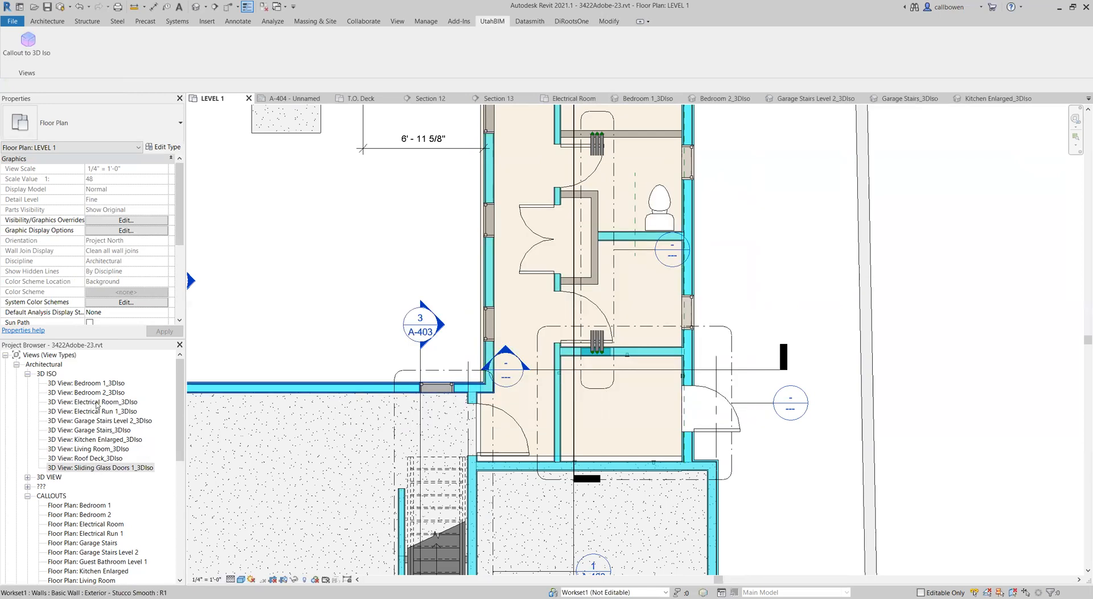
# Step: Open Electrical Room_3DIso and Electrical Run 1_3DIso from the 3D ISO group
pyautogui.doubleClick(95, 401)
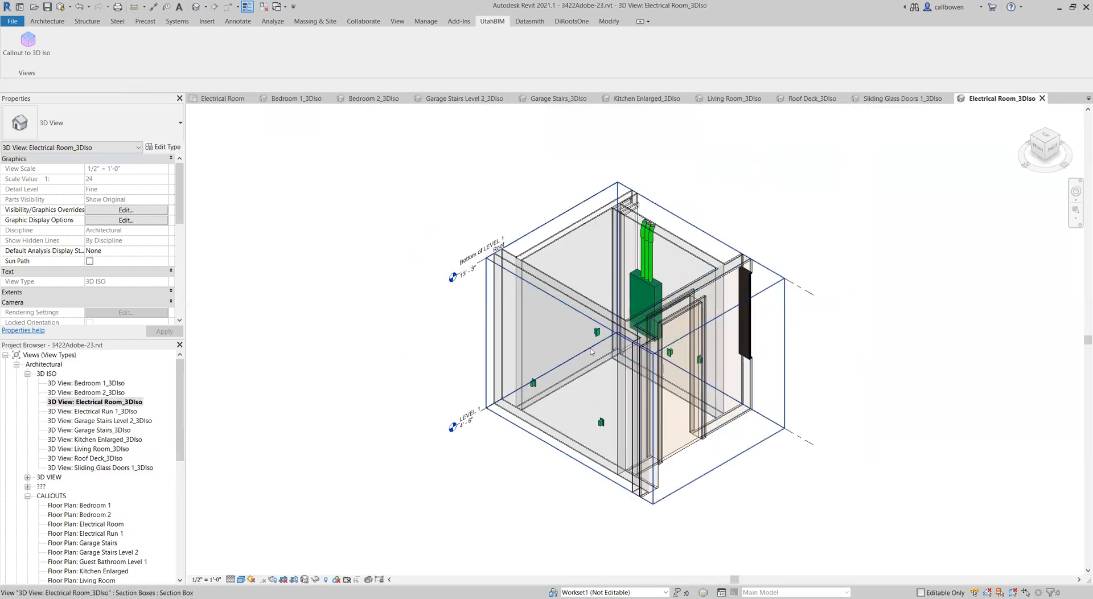
pyautogui.click(91, 411)
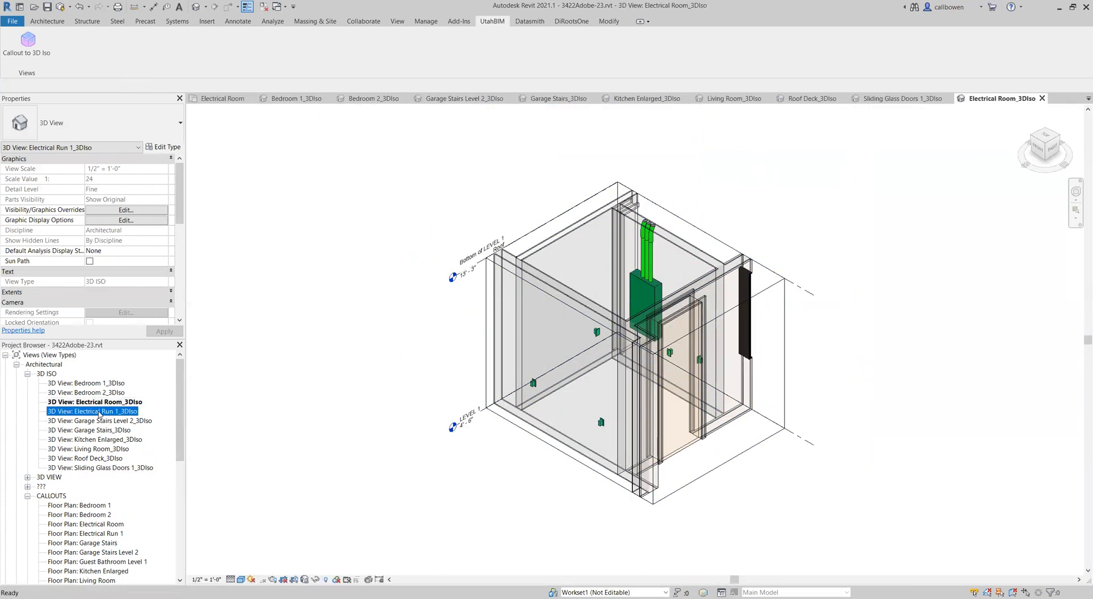
pyautogui.doubleClick(91, 411)
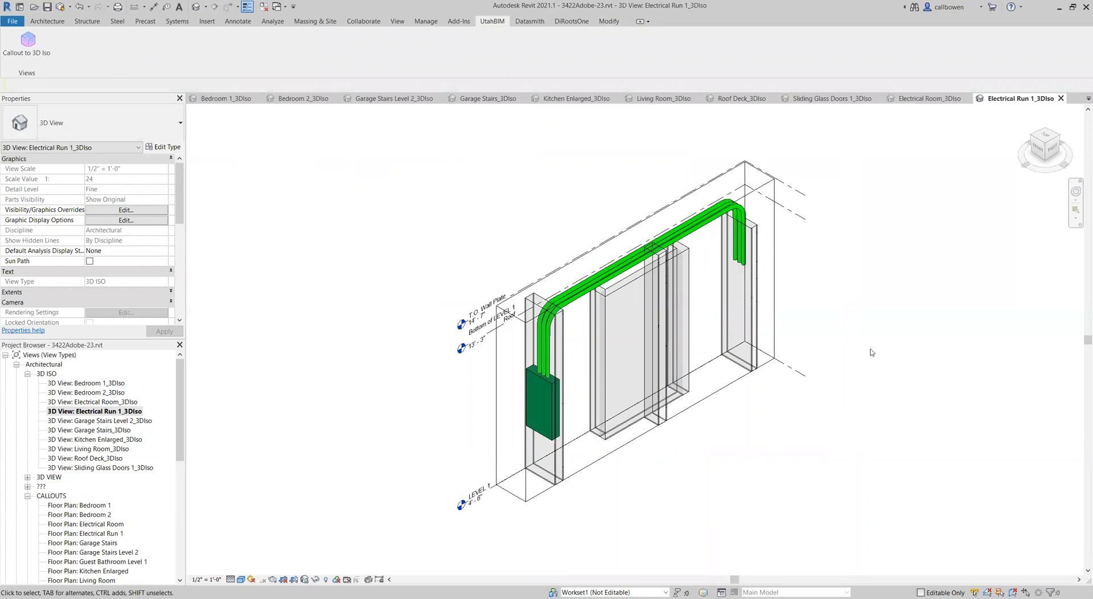
pyautogui.moveTo(872, 351)
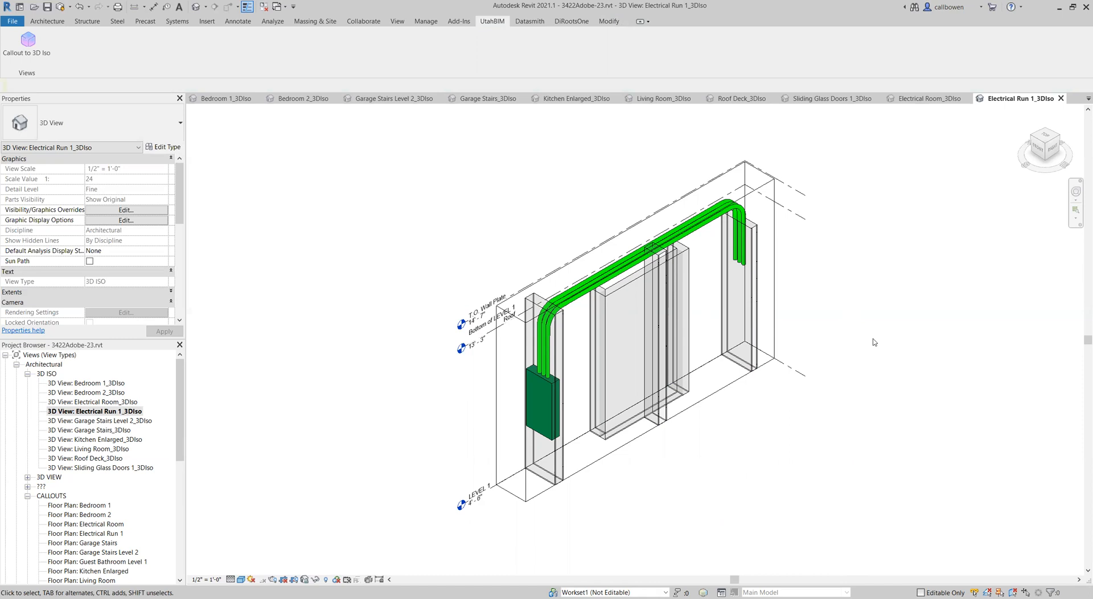
pyautogui.moveTo(791, 286)
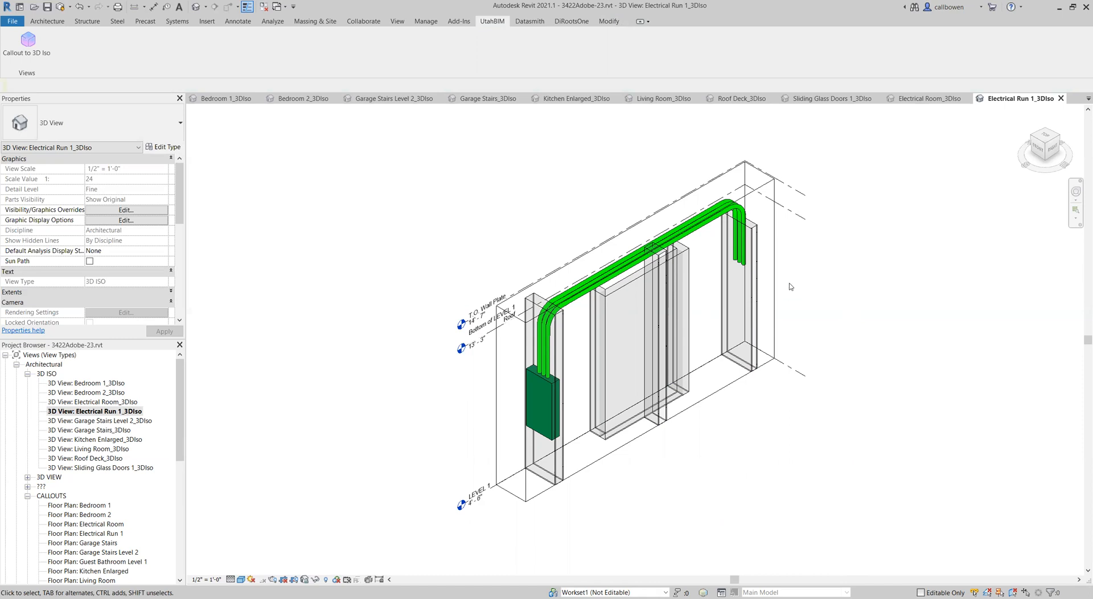